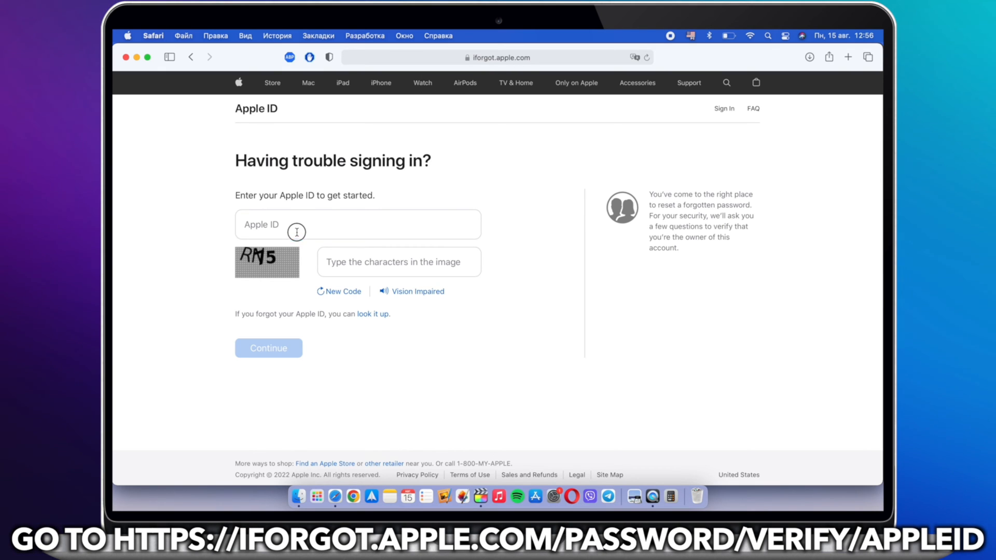
Enter the Apple ID with captcha characters '8CXDE' on iforgot.apple.com and continue
{"action": "left_click", "coordinate": [357, 224]}
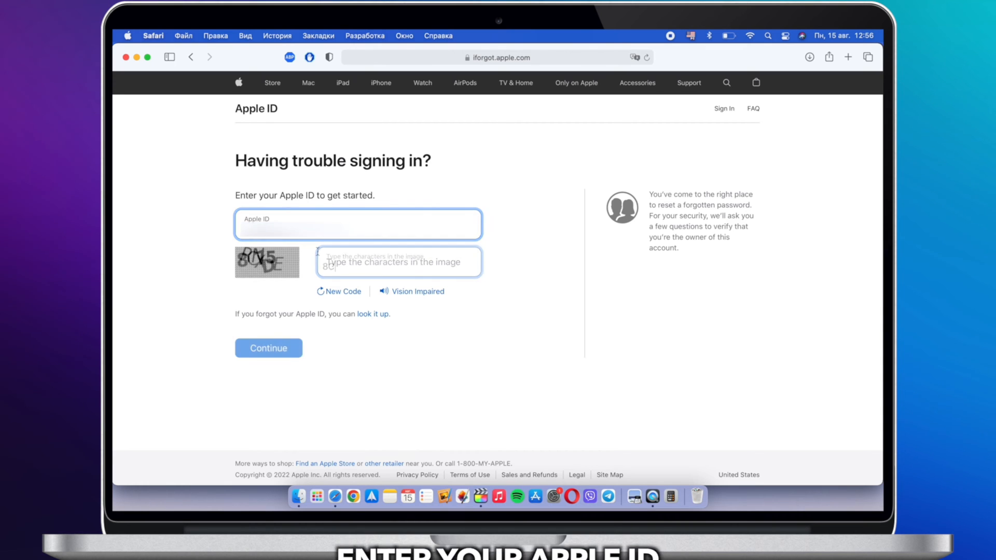
{"action": "type", "text": "8CXDE"}
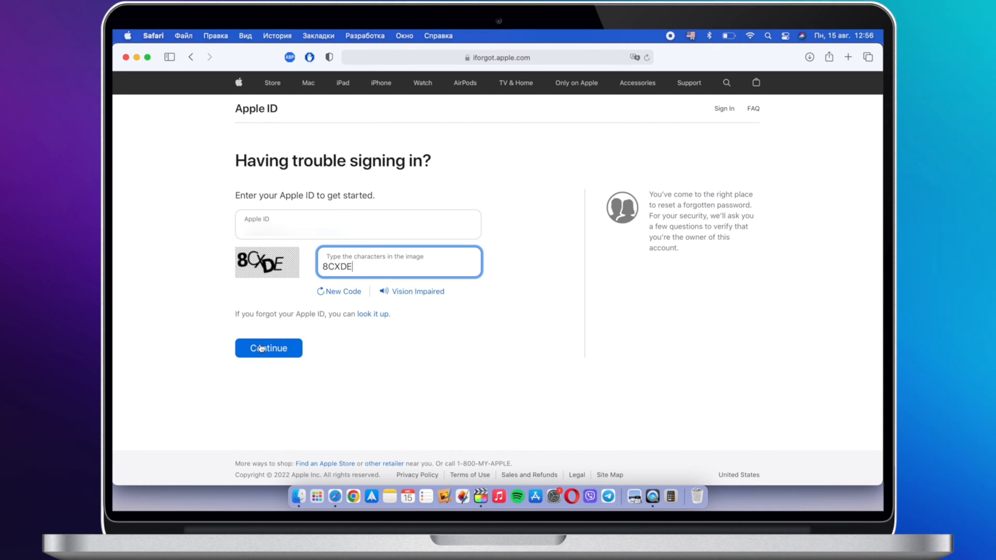
{"action": "left_click", "coordinate": [267, 349]}
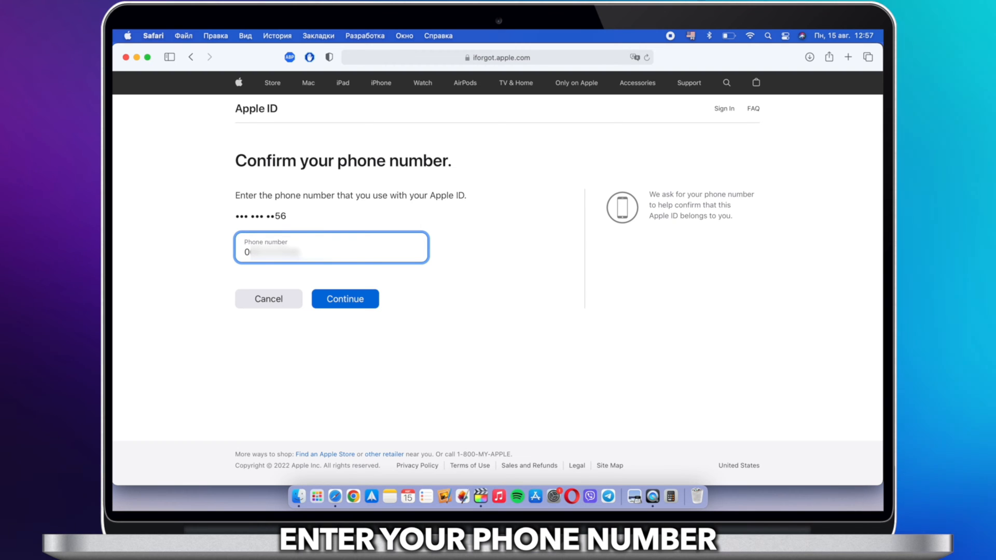
Submit the phone number tied to the account for verification
{"action": "left_click", "coordinate": [344, 299]}
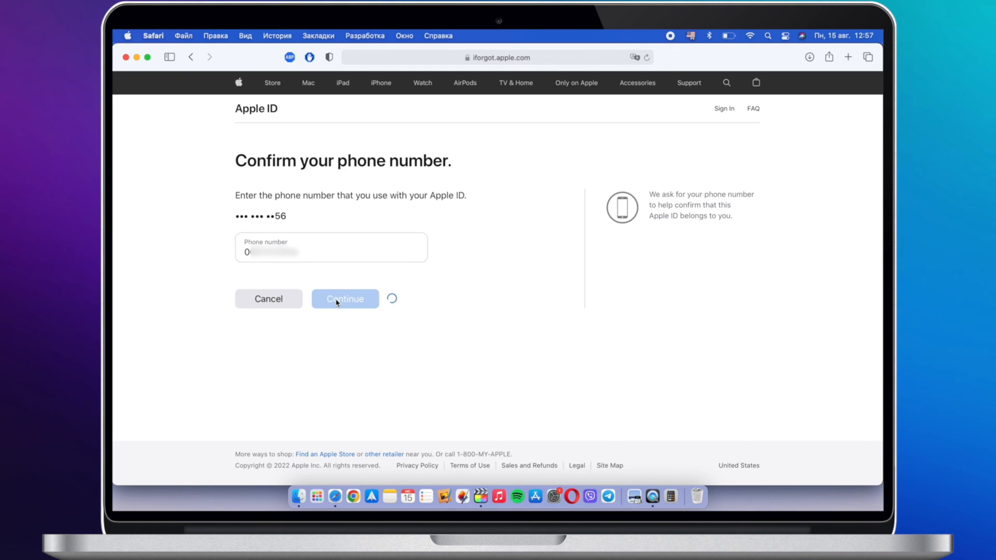
{"action": "left_click", "coordinate": [344, 299]}
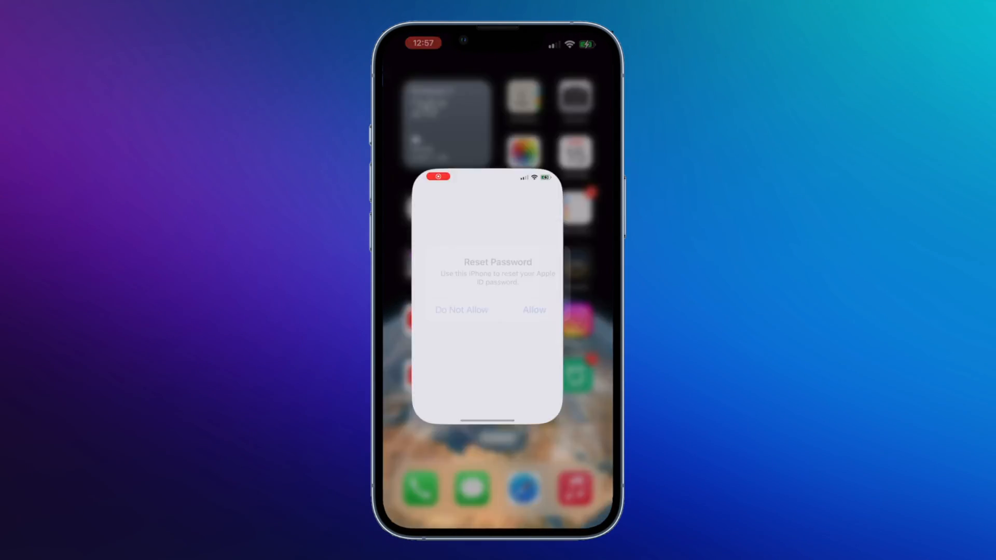
Allow this iPhone to reset the Apple ID password from the Reset Password prompt
{"action": "left_click", "coordinate": [534, 310]}
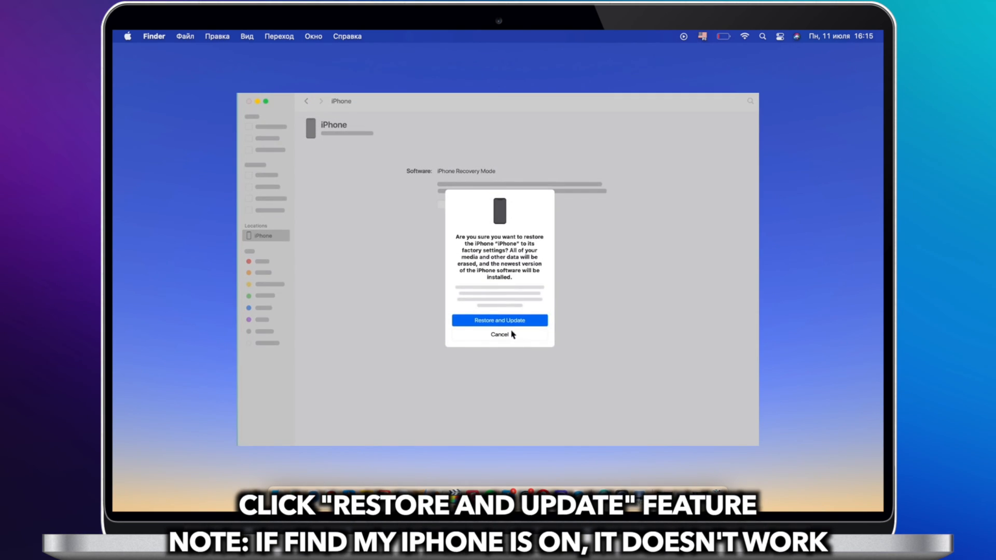
Confirm Restore and Update to return the recovery-mode iPhone to factory settings
{"action": "left_click", "coordinate": [499, 319]}
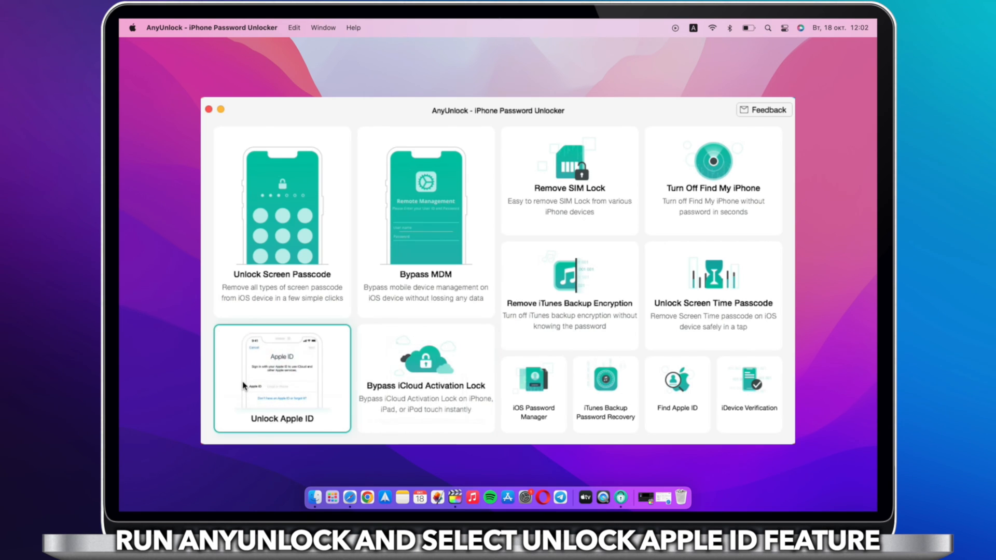
Run Unlock Apple ID on the connected iPhone XS through Start Now and Unlock Now to the erase warning
{"action": "left_click", "coordinate": [282, 377]}
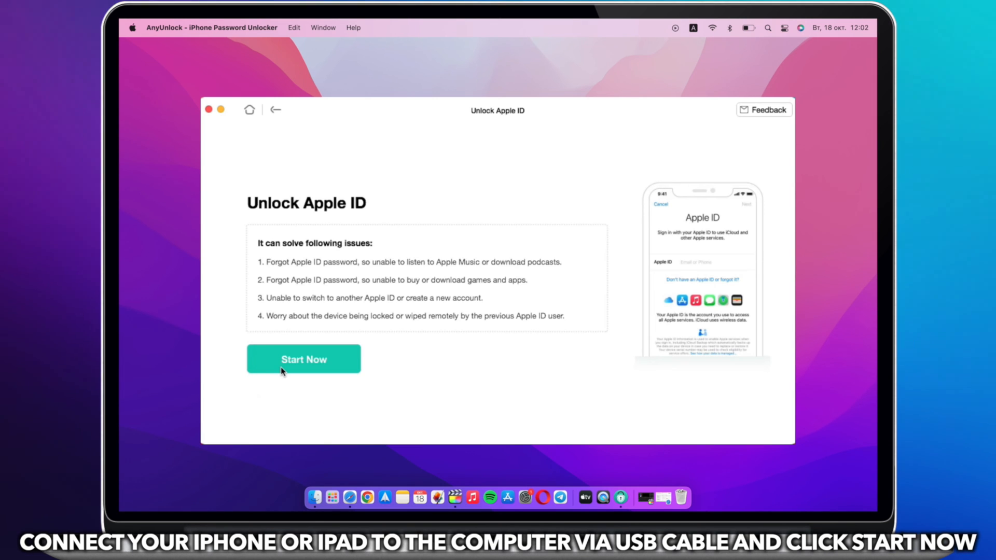
{"action": "left_click", "coordinate": [302, 359]}
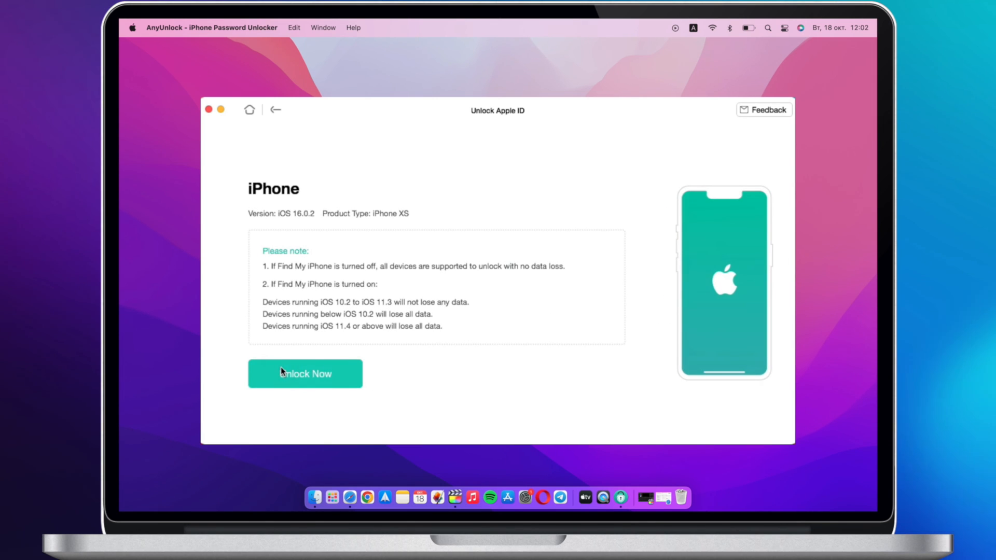
{"action": "left_click", "coordinate": [305, 373]}
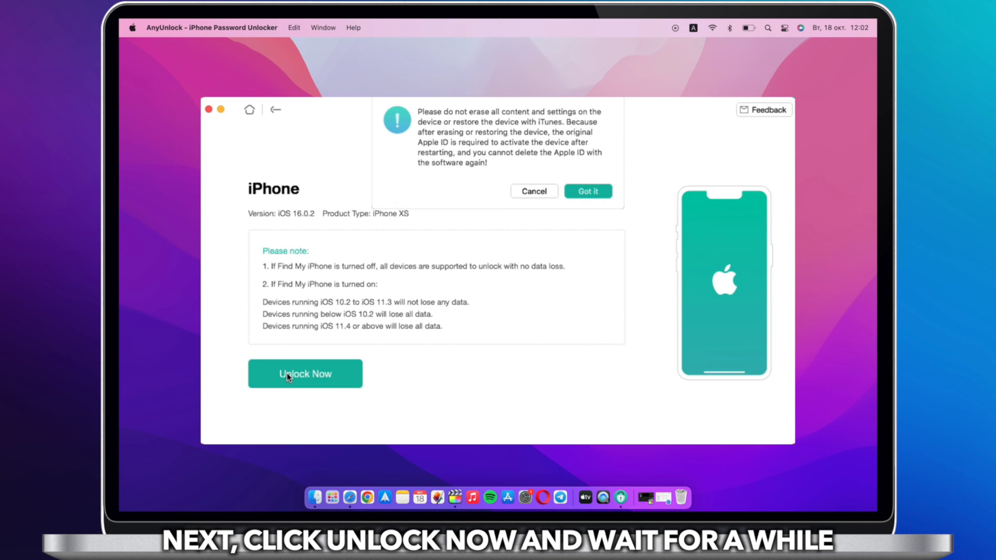